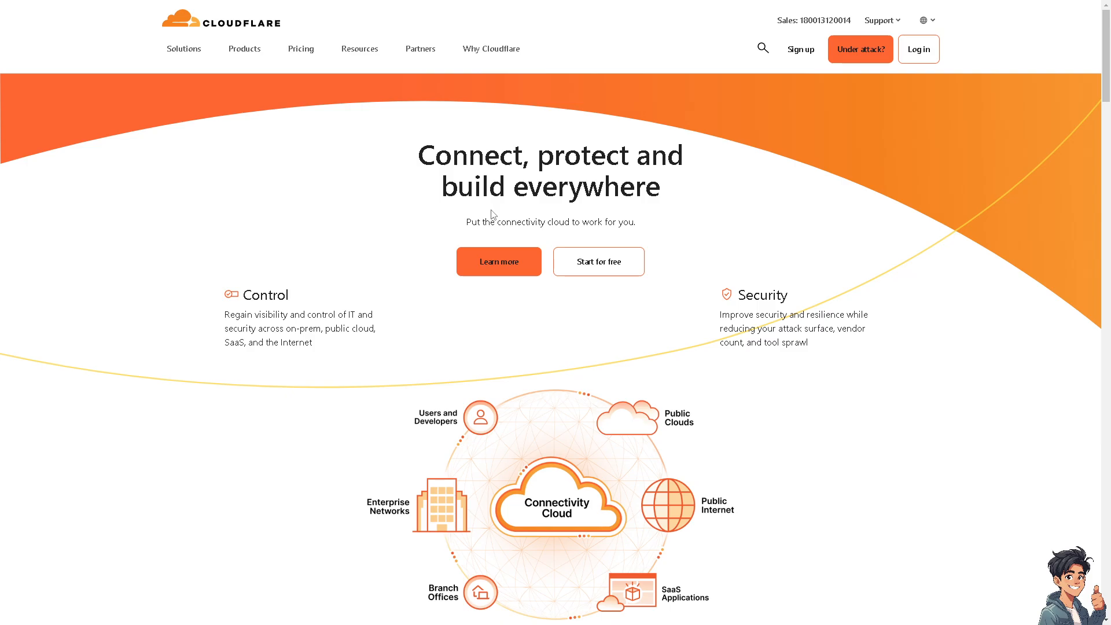
mouse_move(918, 49)
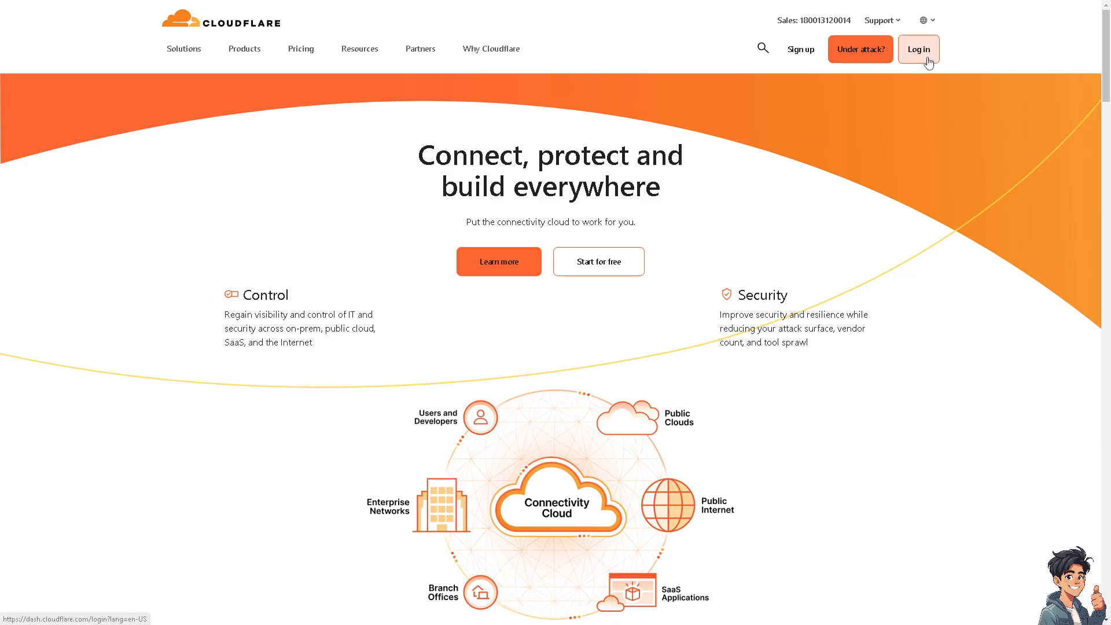
mouse_move(755, 194)
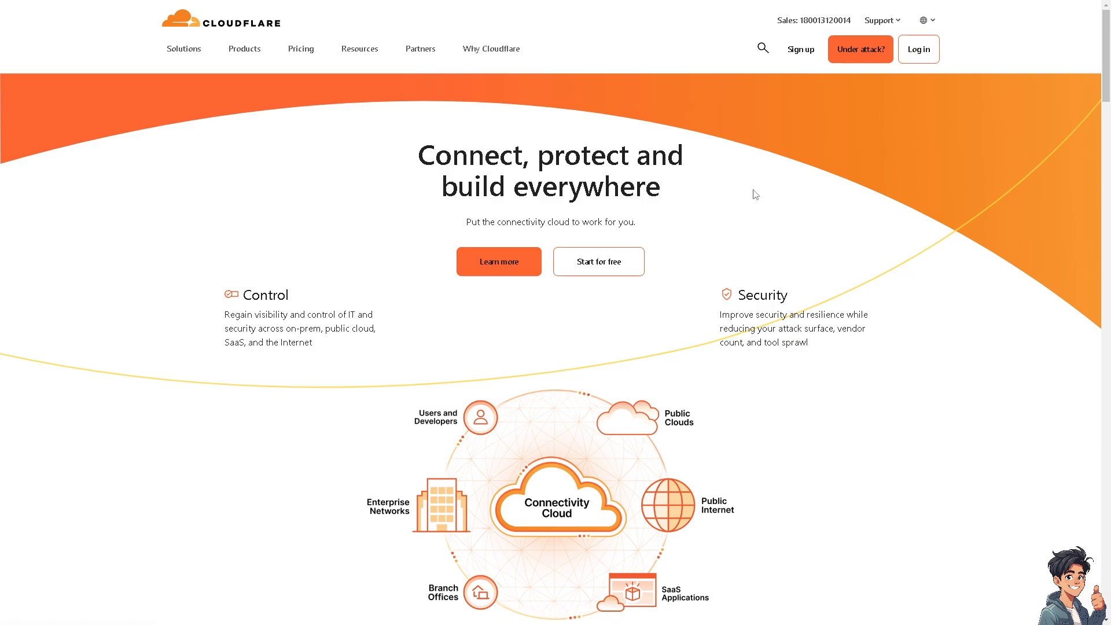
mouse_move(753, 194)
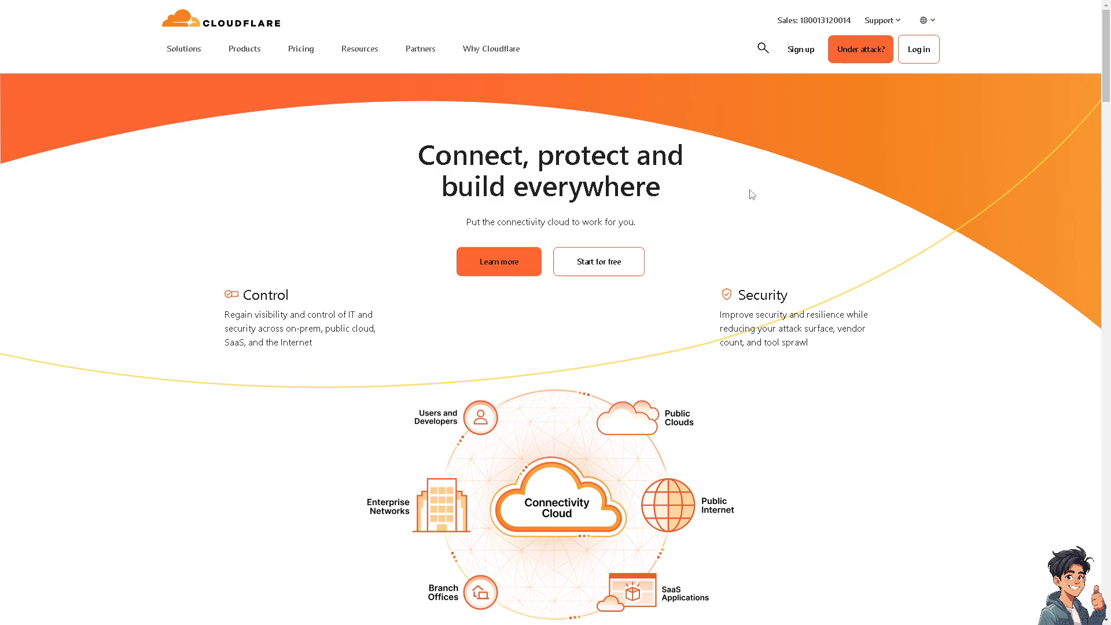
mouse_move(800, 50)
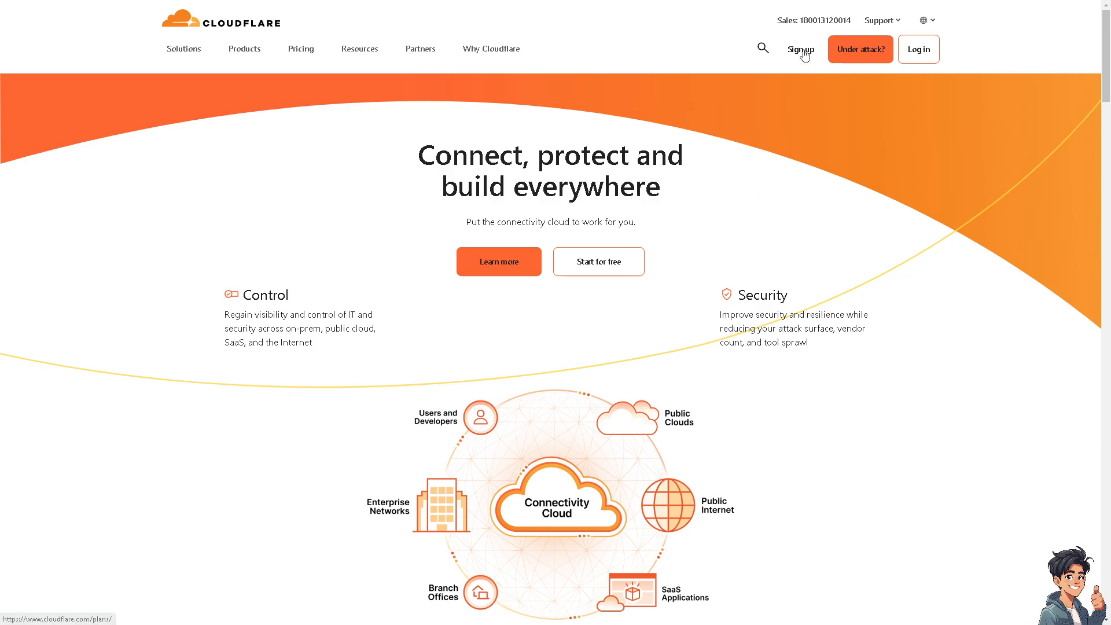
Reach Cloudflare's plans page comparing Free, Pro, Business and Enterprise tiers.
left_click(301, 48)
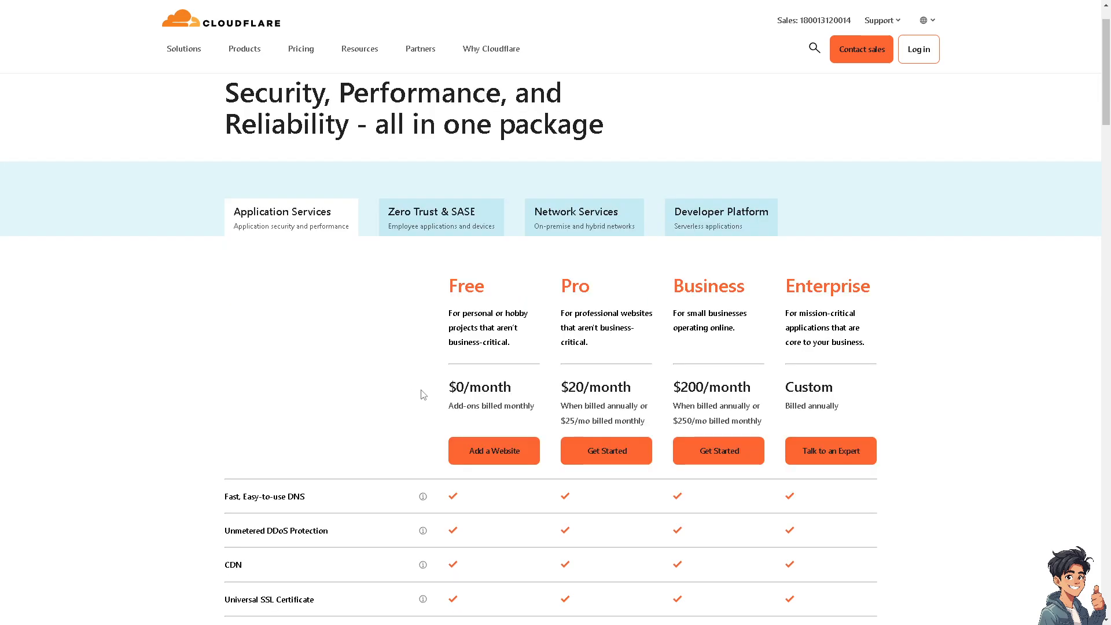
Scroll down the Squarespace editor view of the Home page.
scroll("down", 3)
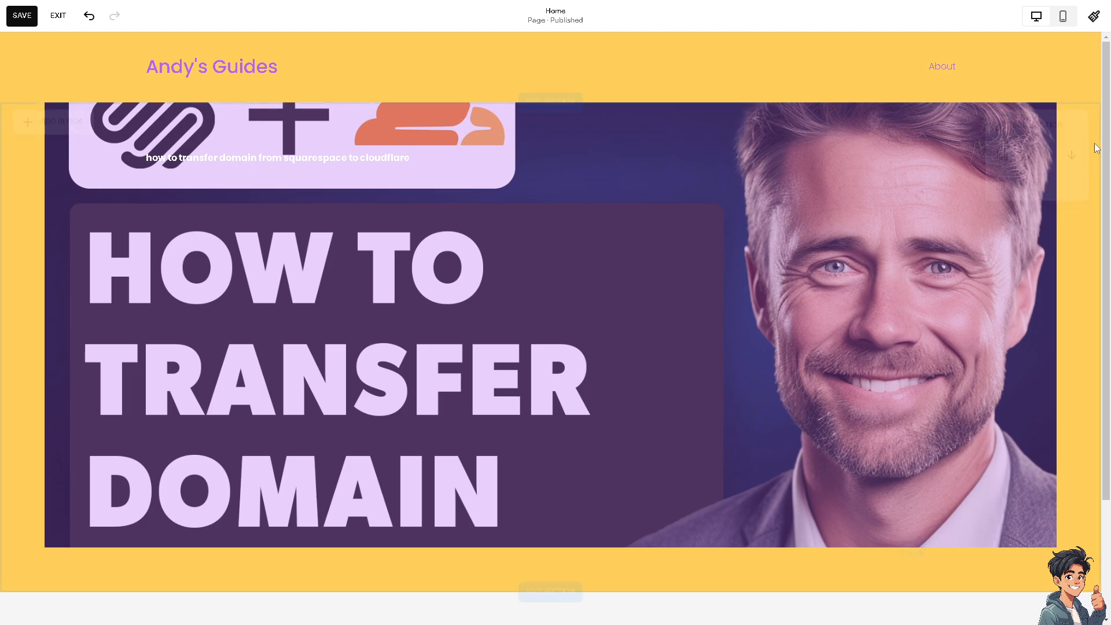
Return to the Cloudflare Account Home dashboard.
left_click(21, 15)
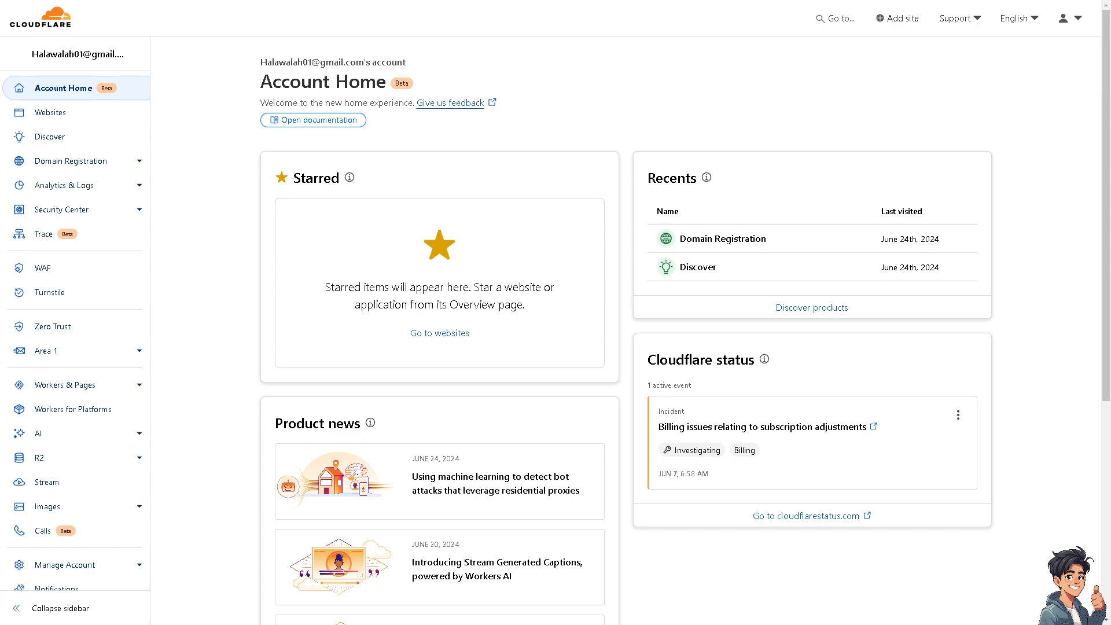
mouse_move(417, 251)
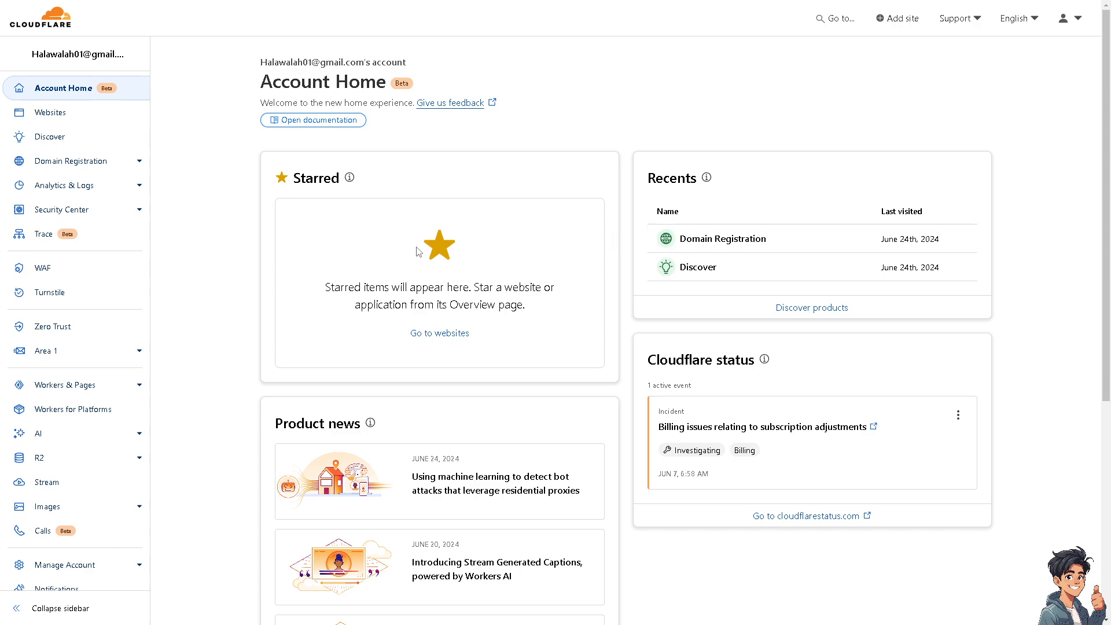
mouse_move(253, 263)
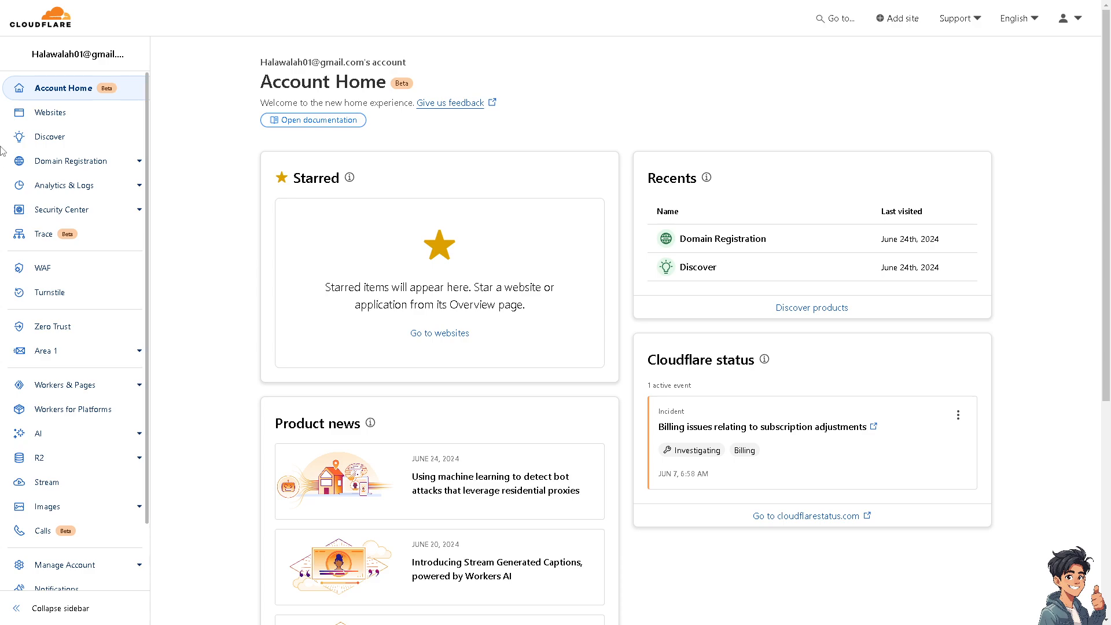
mouse_move(50, 137)
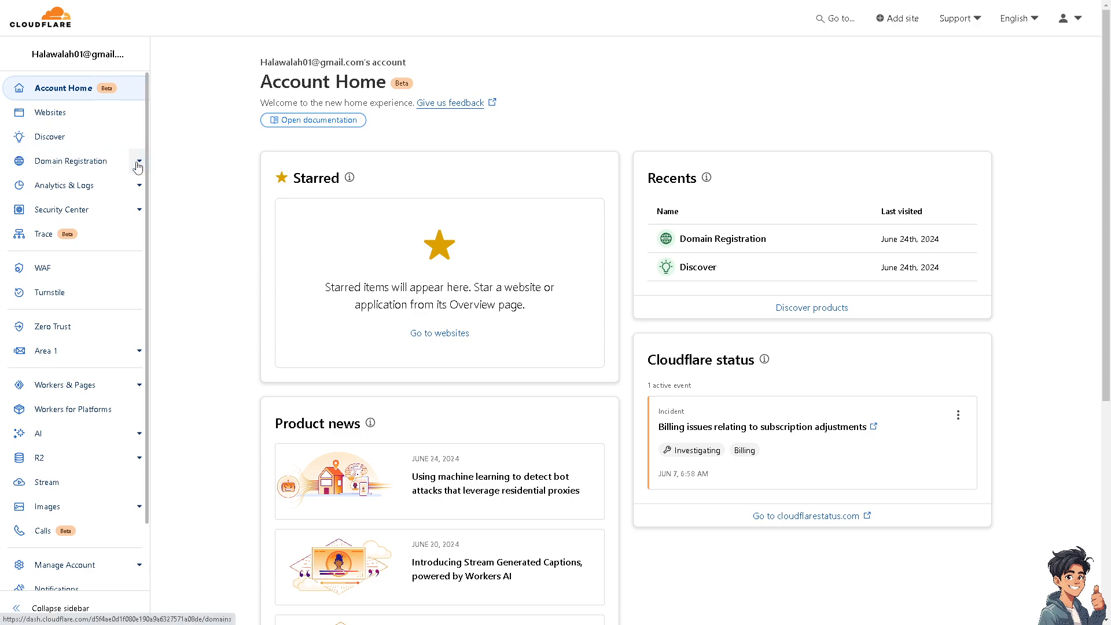
Reach Manage Domains under Domain Registration, showing the email-not-verified notice.
left_click(138, 162)
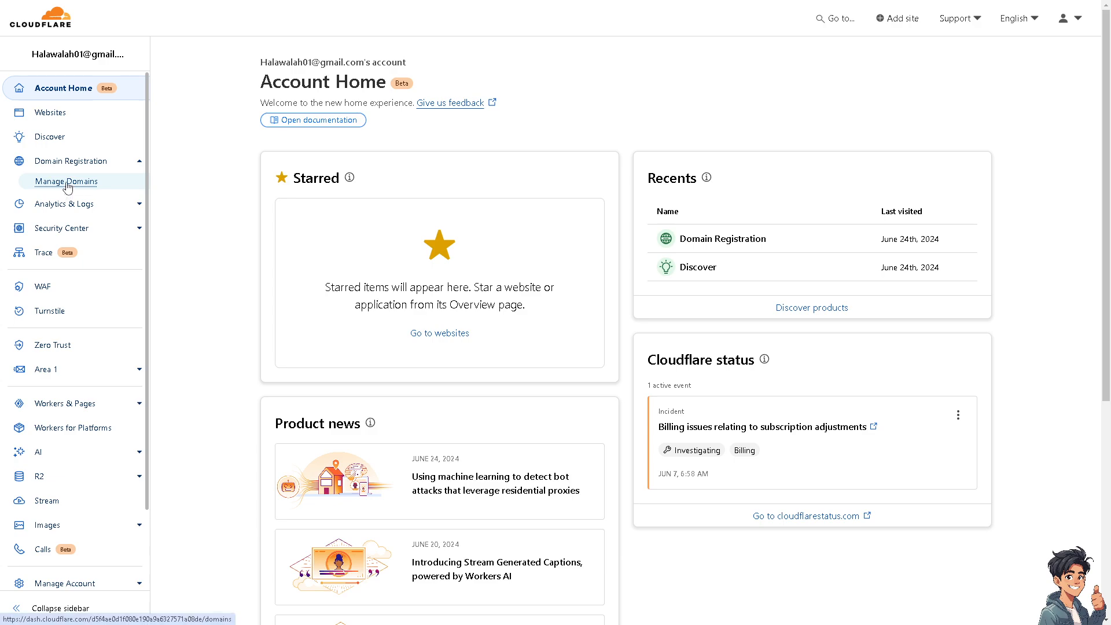
left_click(66, 180)
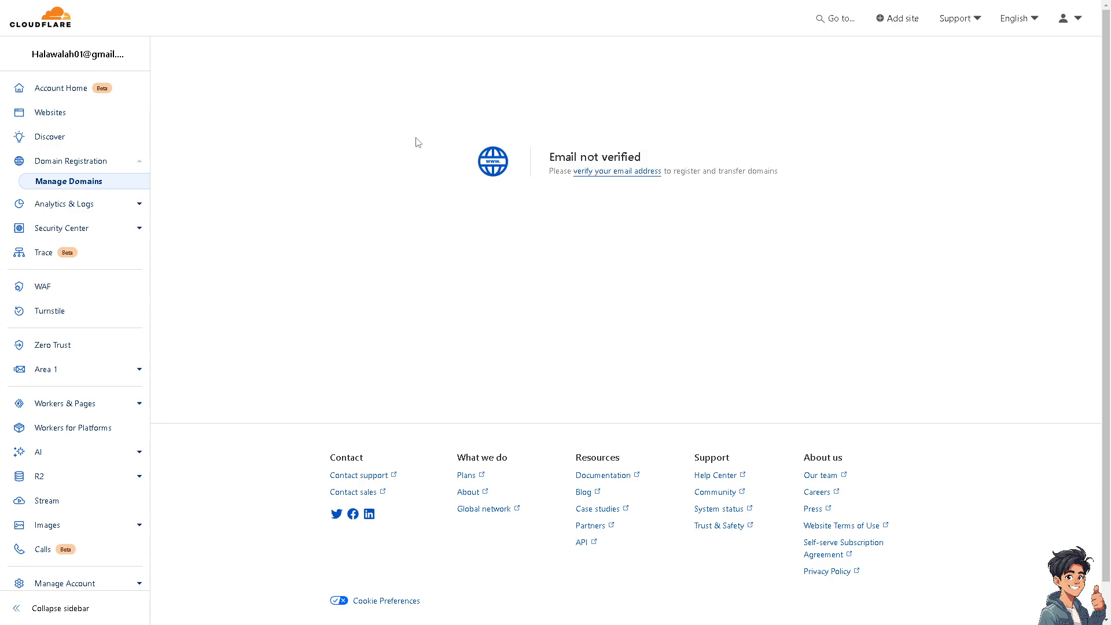
mouse_move(116, 195)
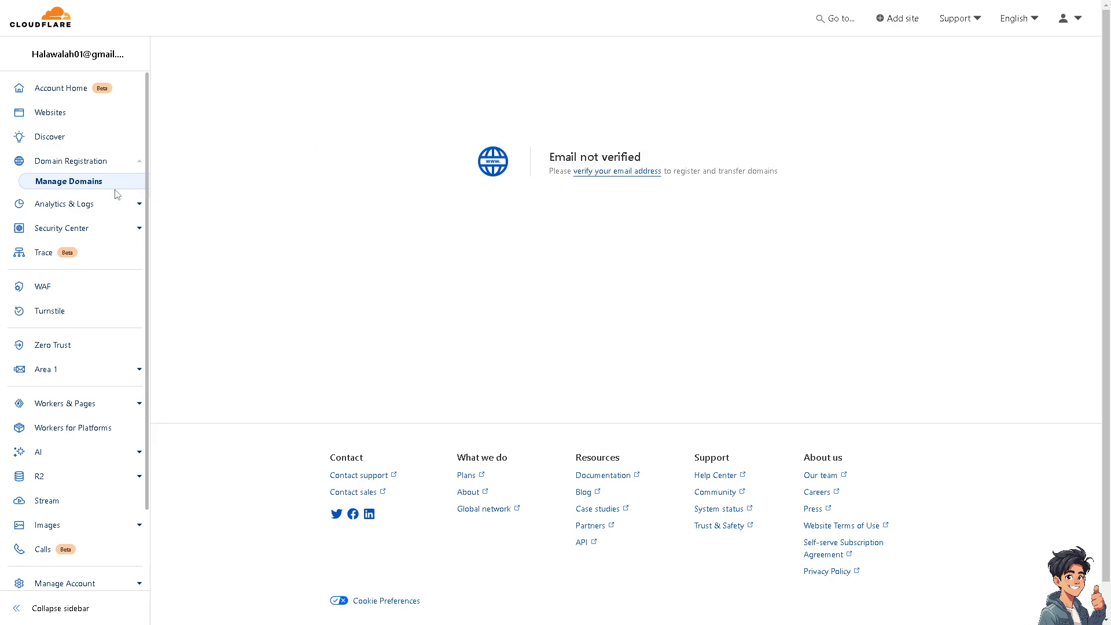
mouse_move(605, 200)
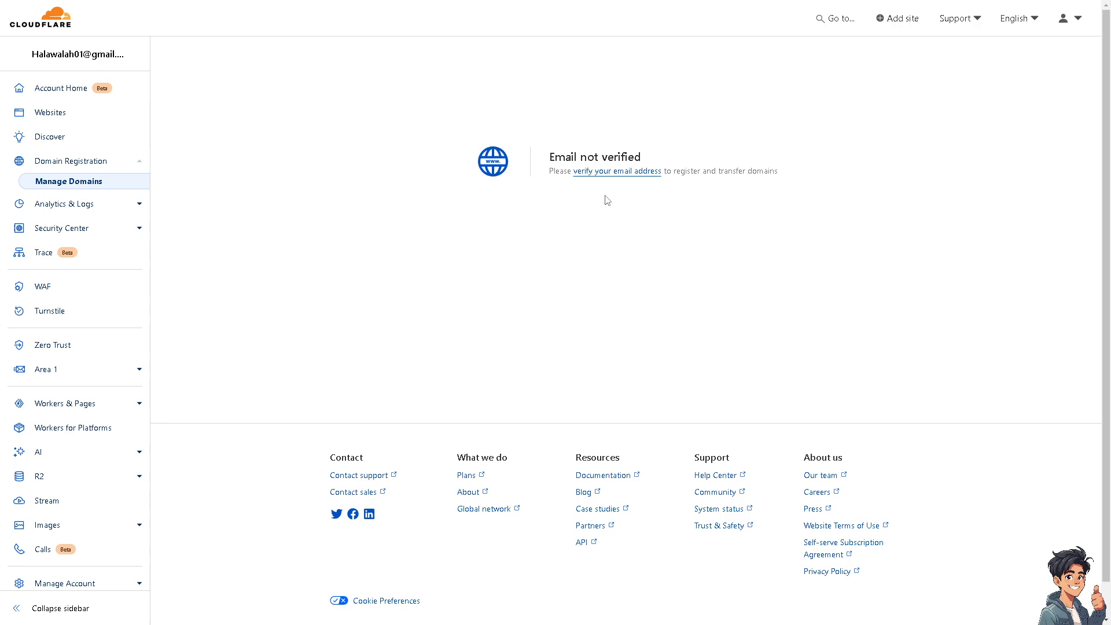
mouse_move(69, 181)
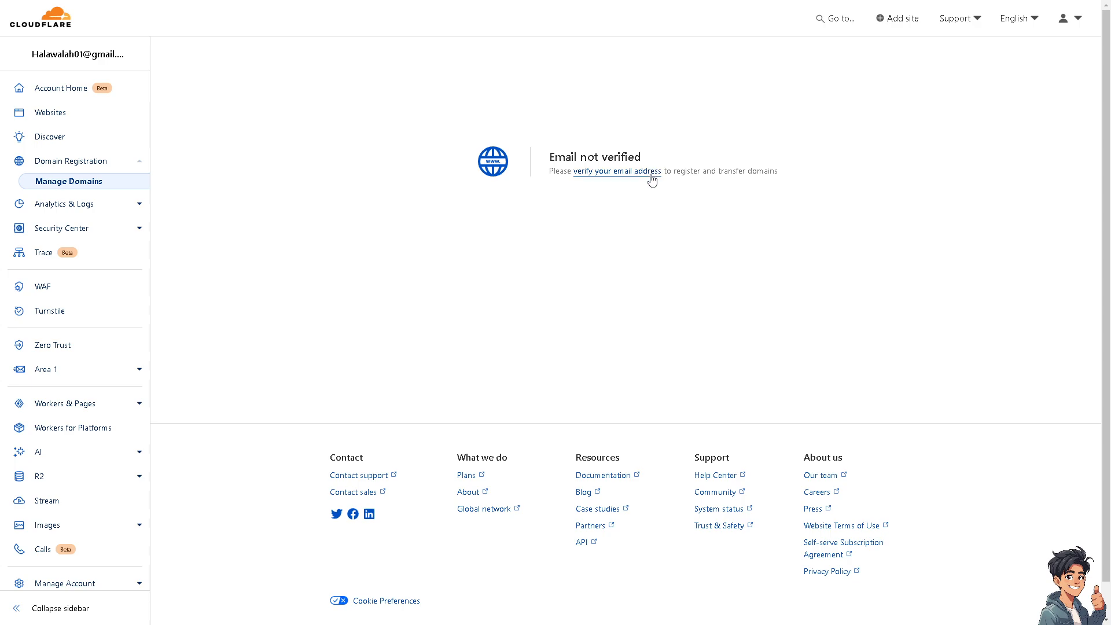
mouse_move(646, 197)
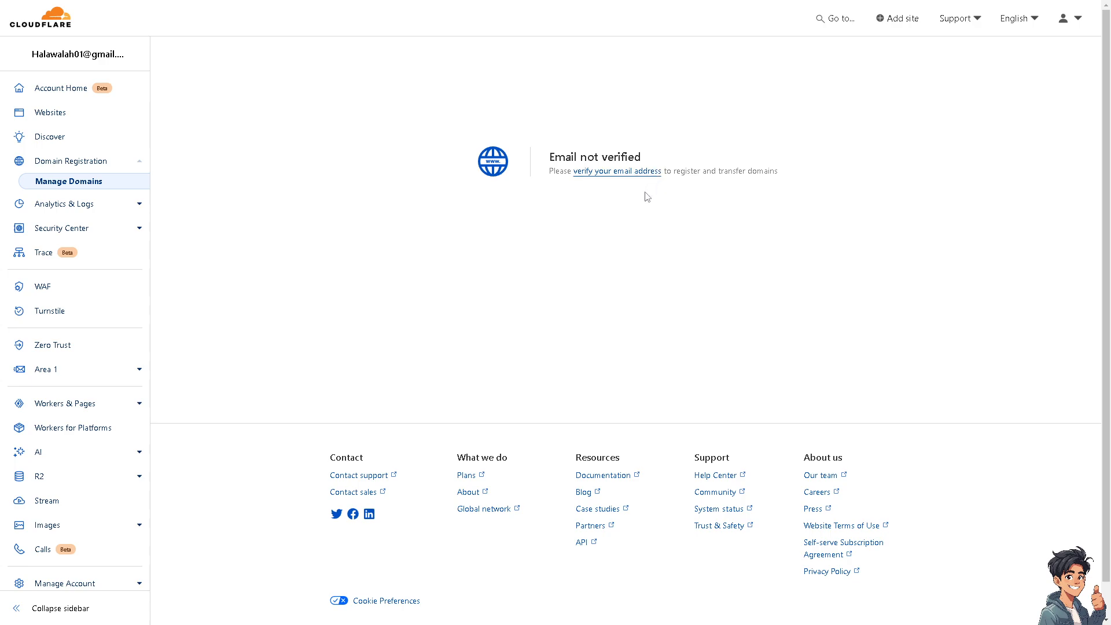
mouse_move(677, 172)
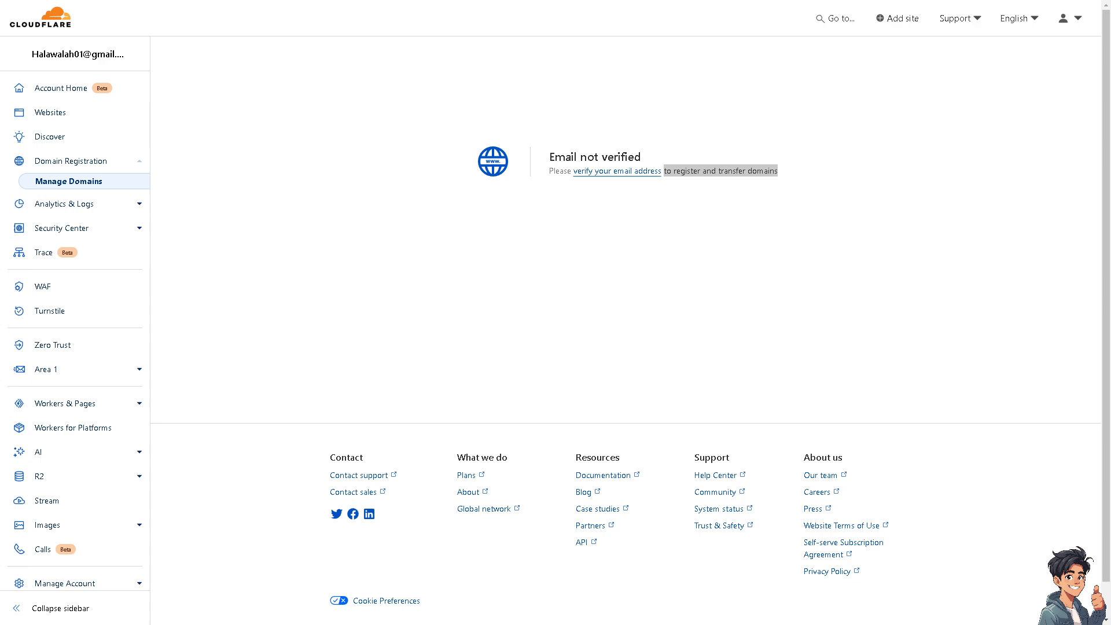
mouse_move(467, 183)
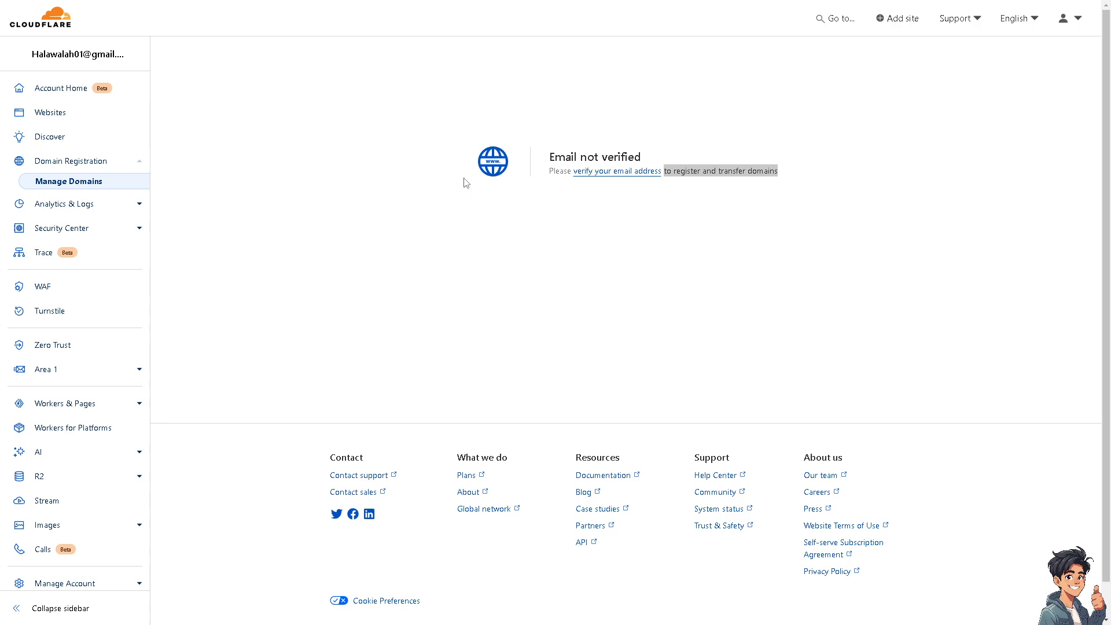
mouse_move(95, 188)
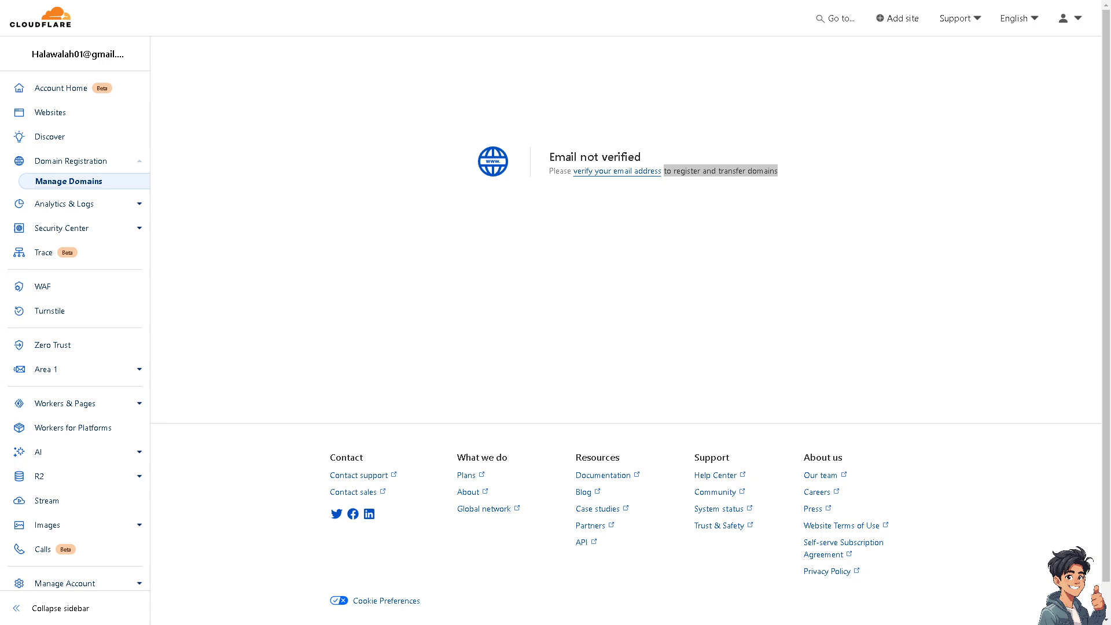
mouse_move(62, 203)
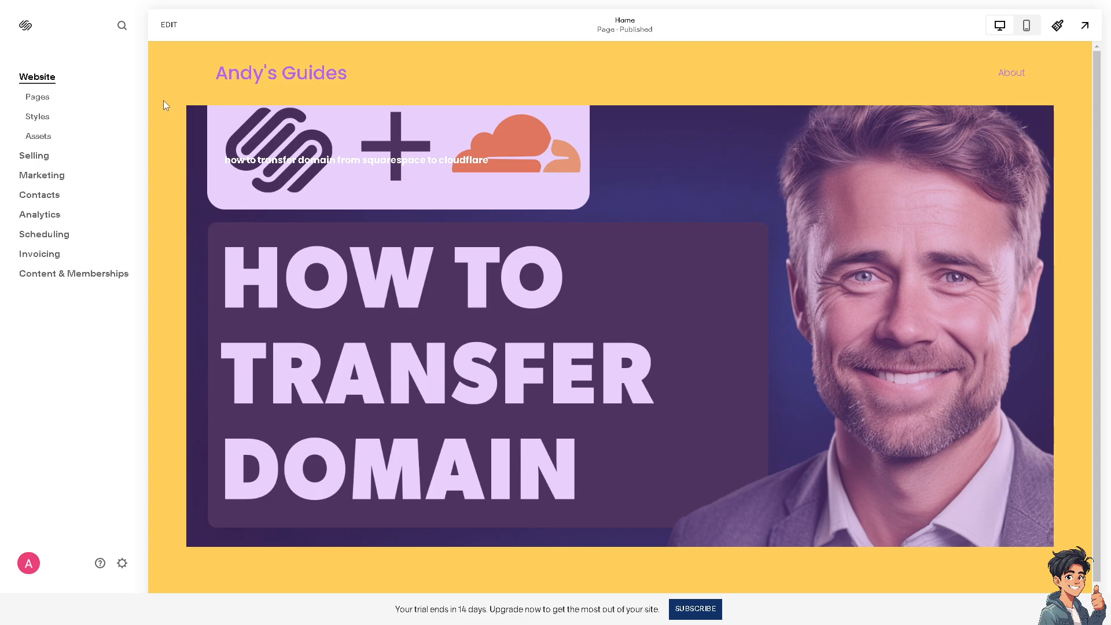
mouse_move(168, 103)
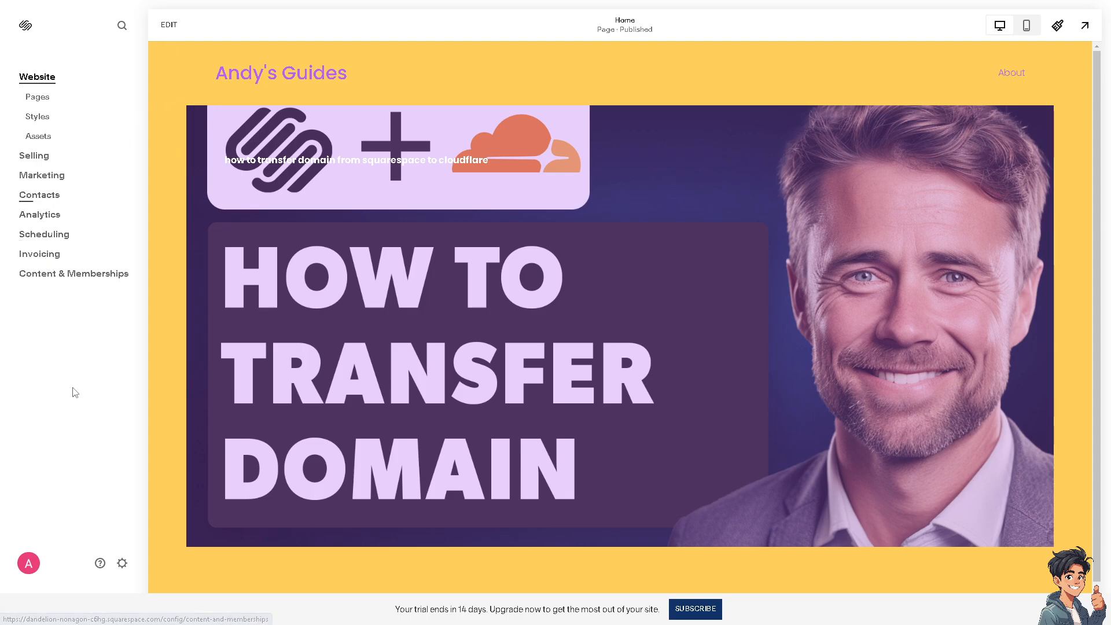
Reach the Squarespace Domains settings listing only the built-in squarespace.com domain.
left_click(121, 563)
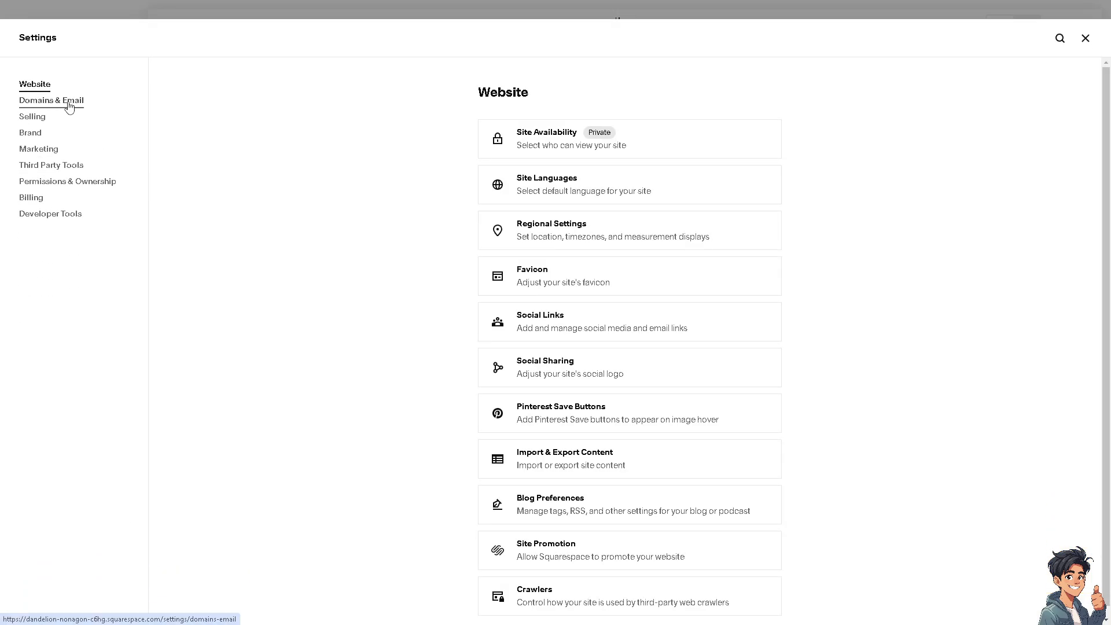
left_click(49, 100)
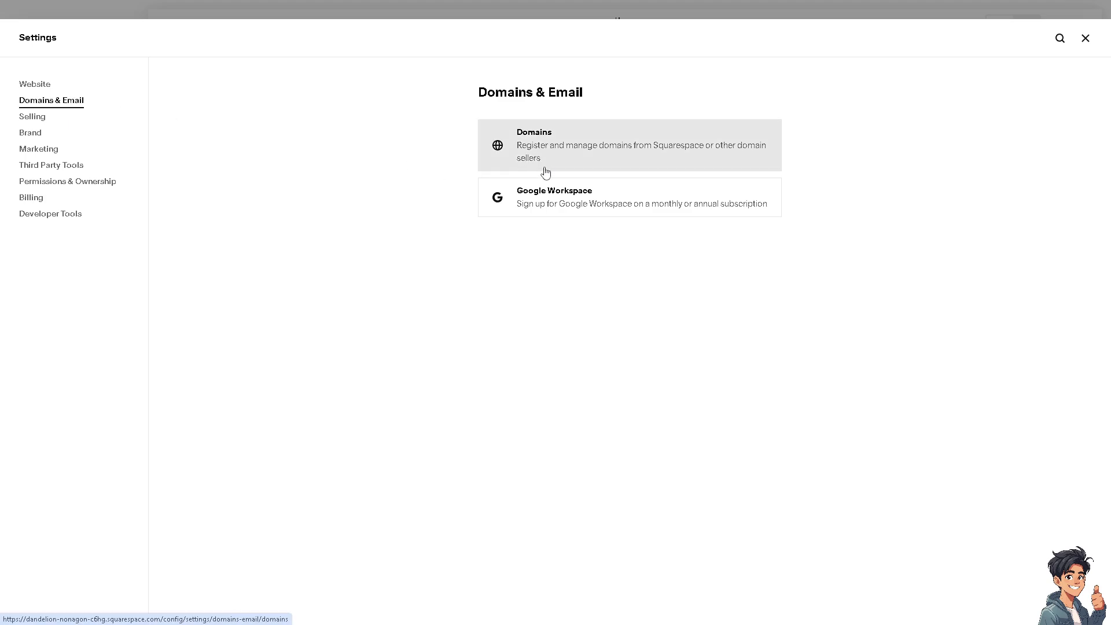
mouse_move(557, 163)
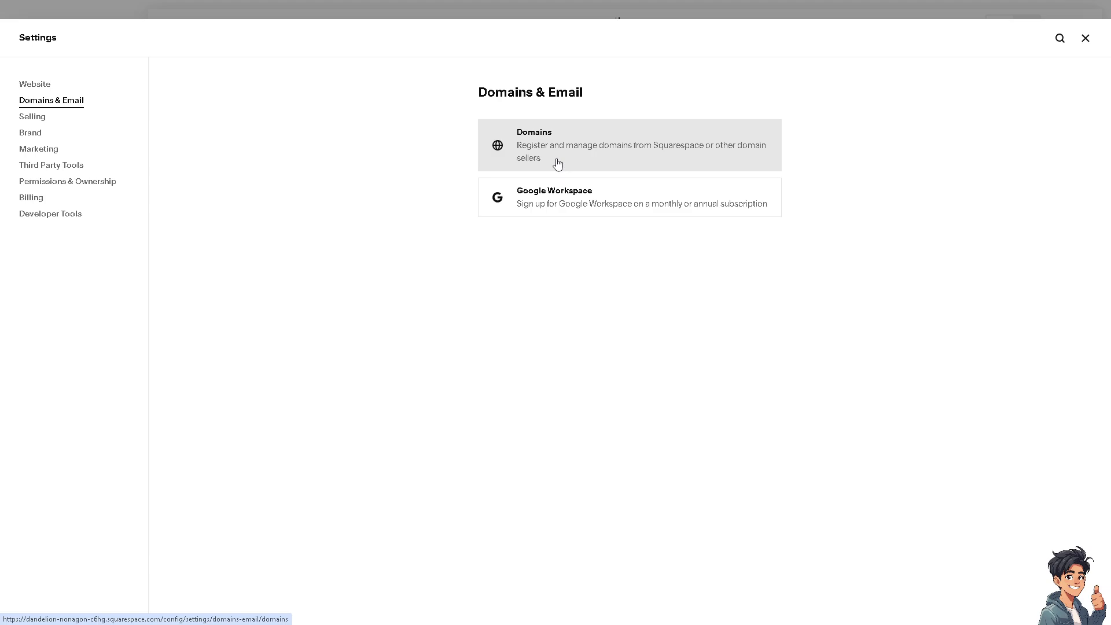
left_click(628, 145)
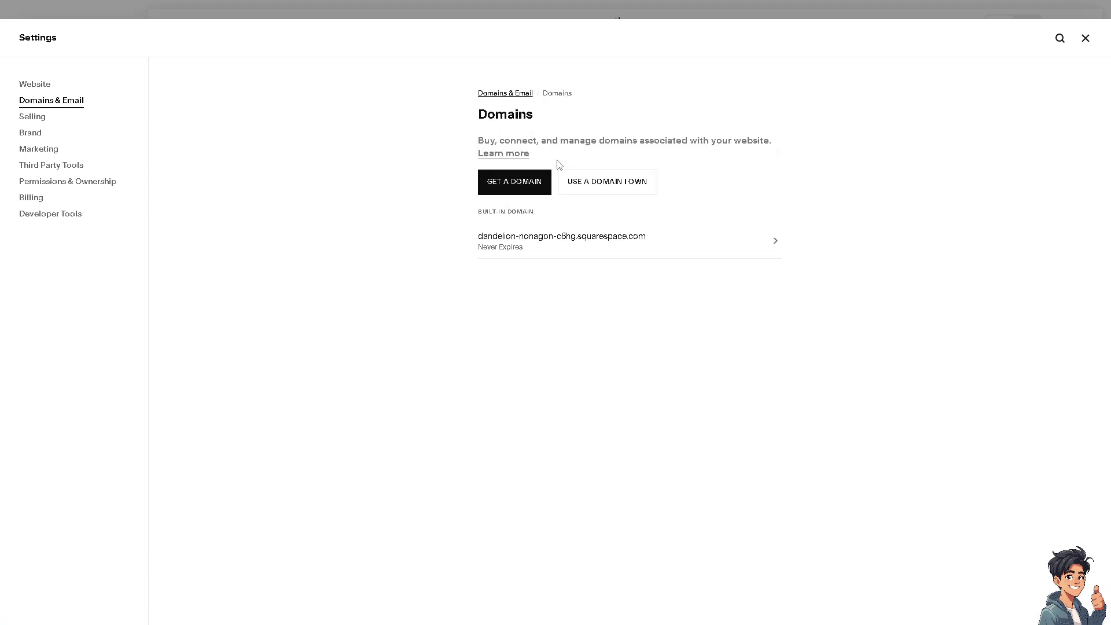
mouse_move(553, 244)
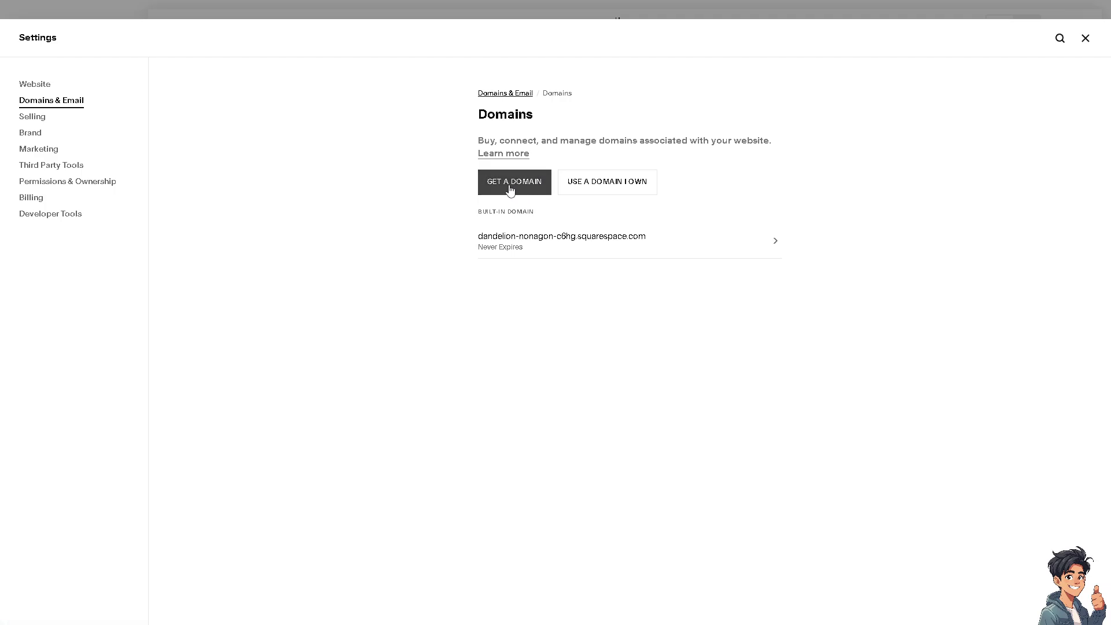
Start a Get a New Domain search showing andysguides.com unavailable with priced alternatives.
left_click(514, 181)
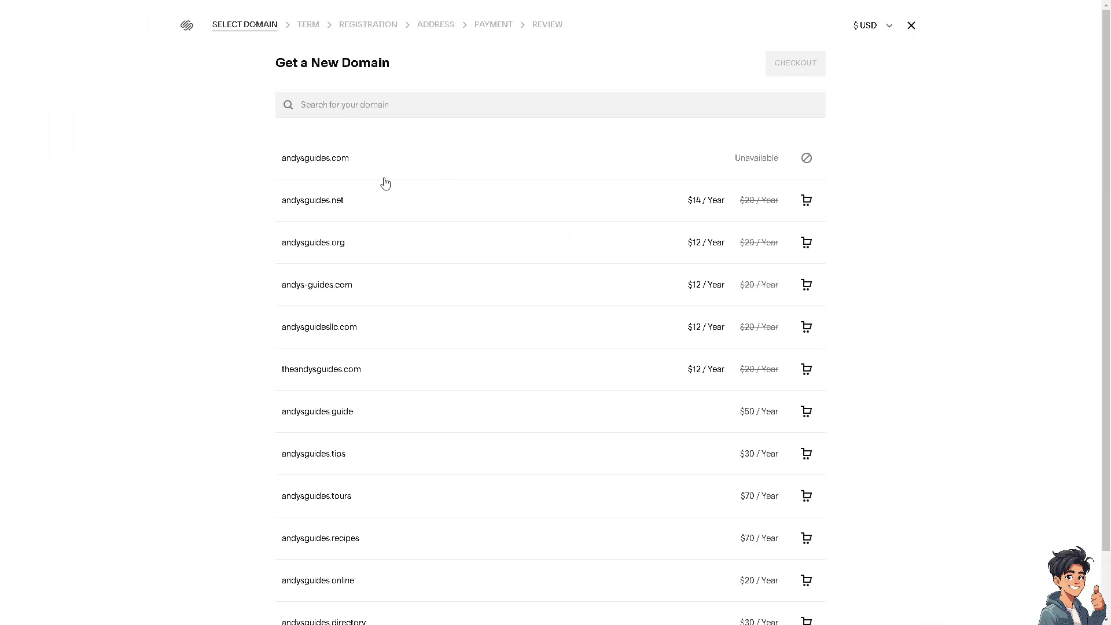
mouse_move(303, 181)
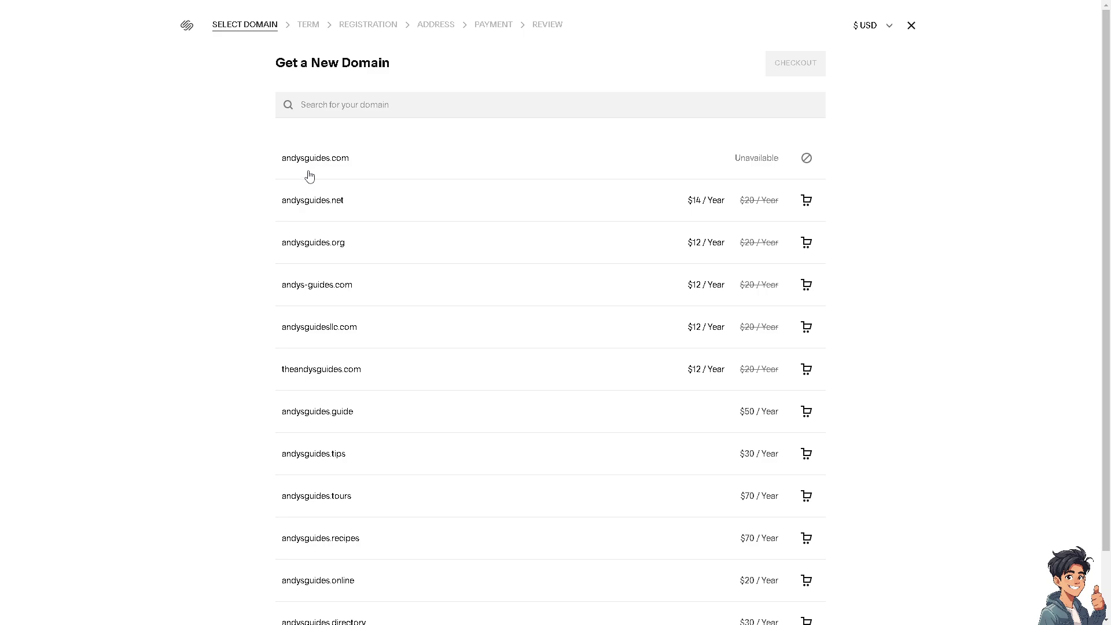
mouse_move(342, 218)
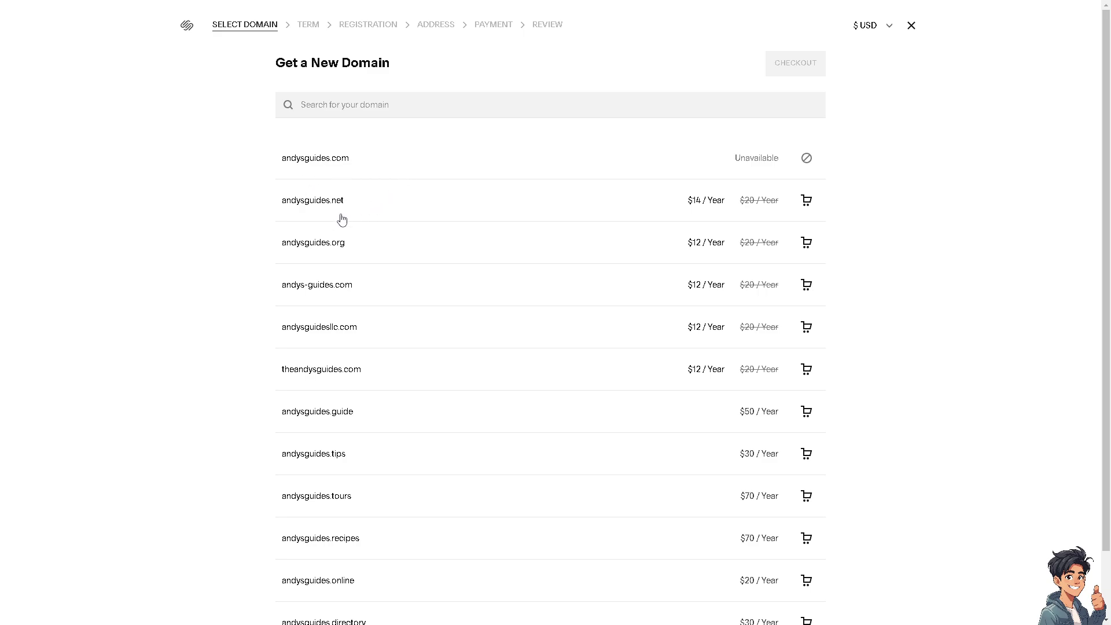
mouse_move(361, 213)
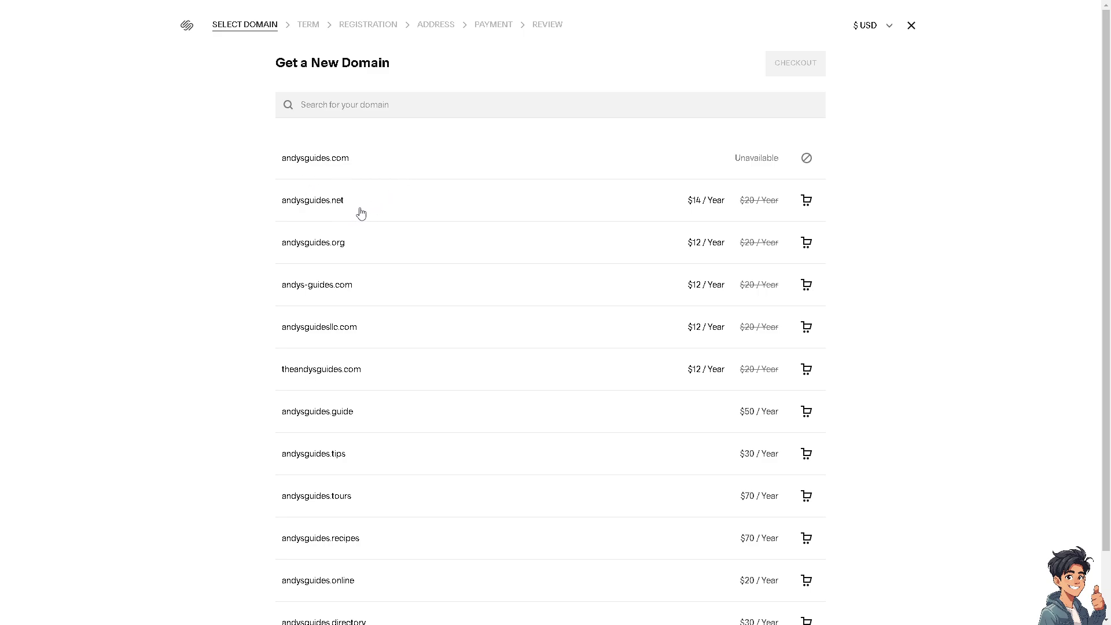
mouse_move(715, 219)
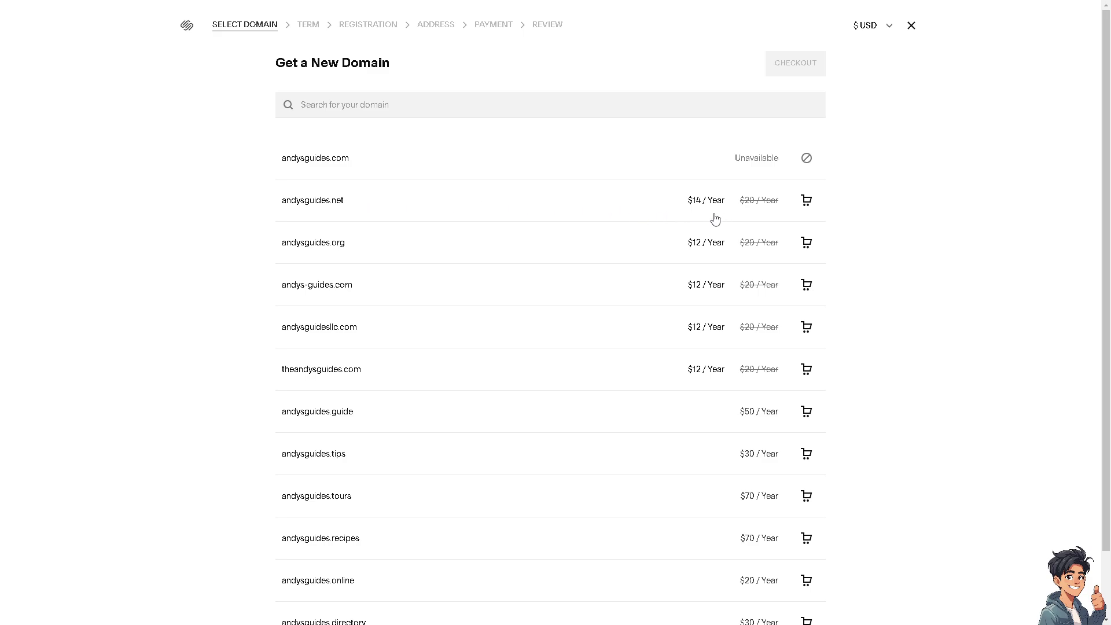
mouse_move(740, 275)
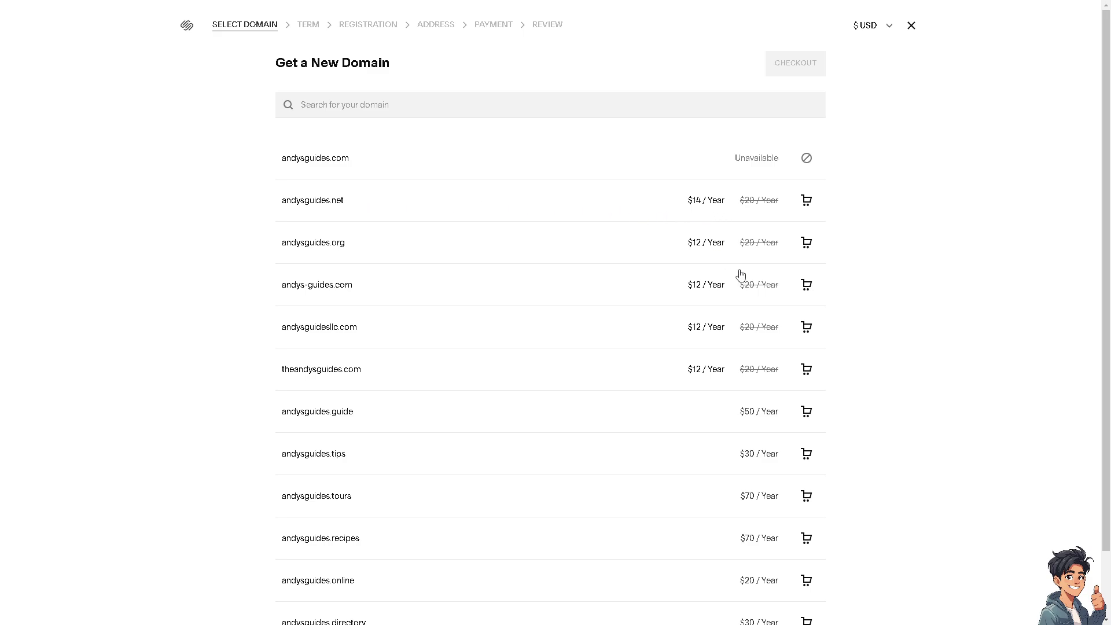
mouse_move(707, 251)
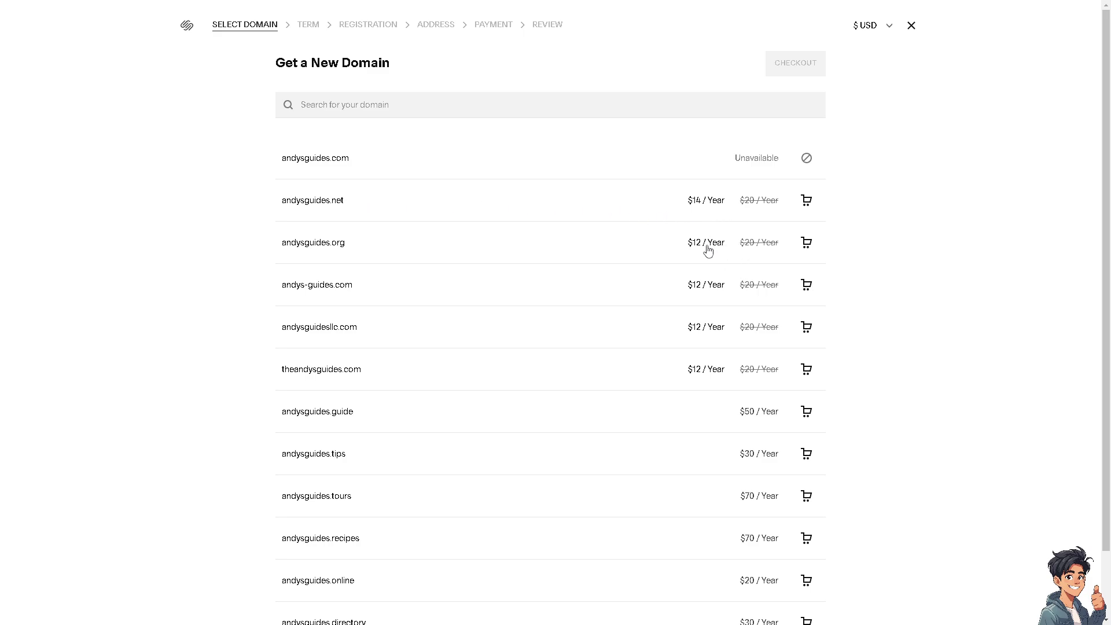
mouse_move(365, 63)
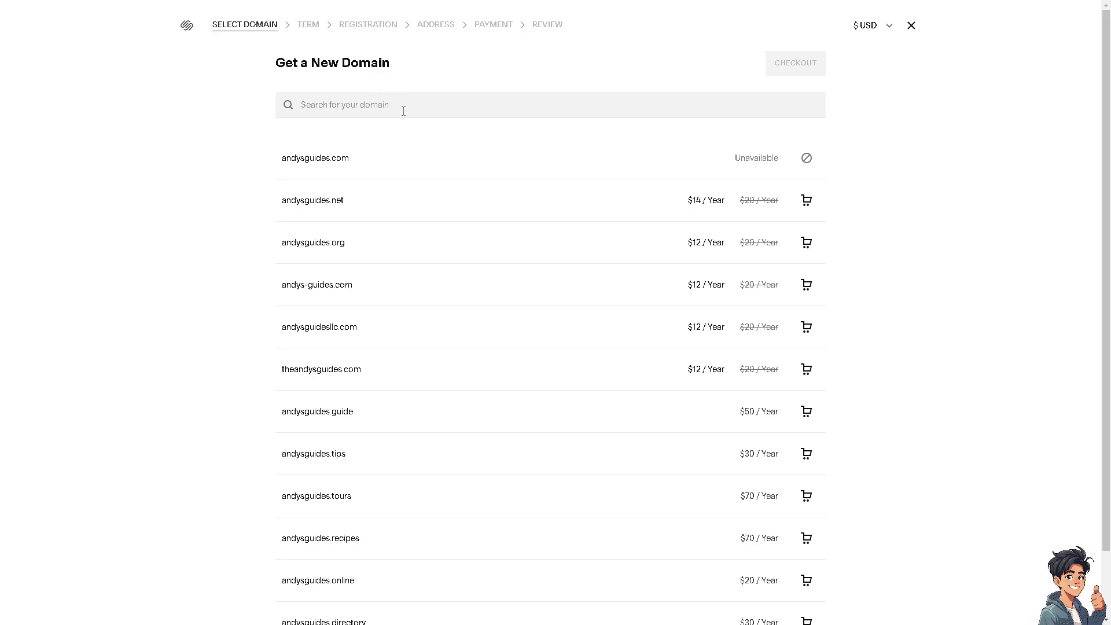
mouse_move(410, 108)
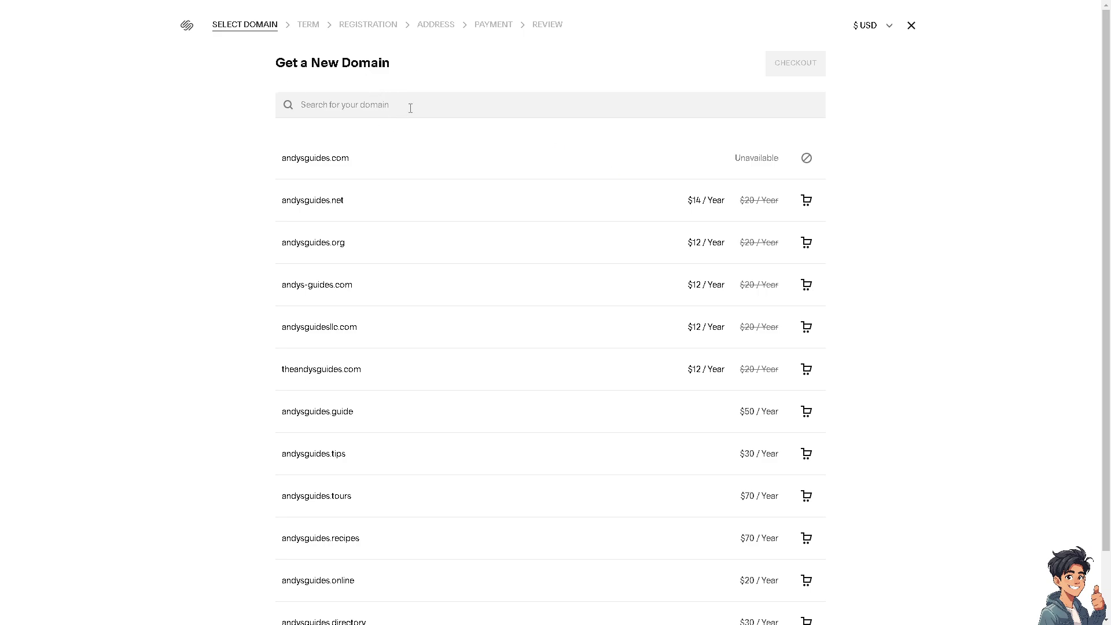
mouse_move(376, 131)
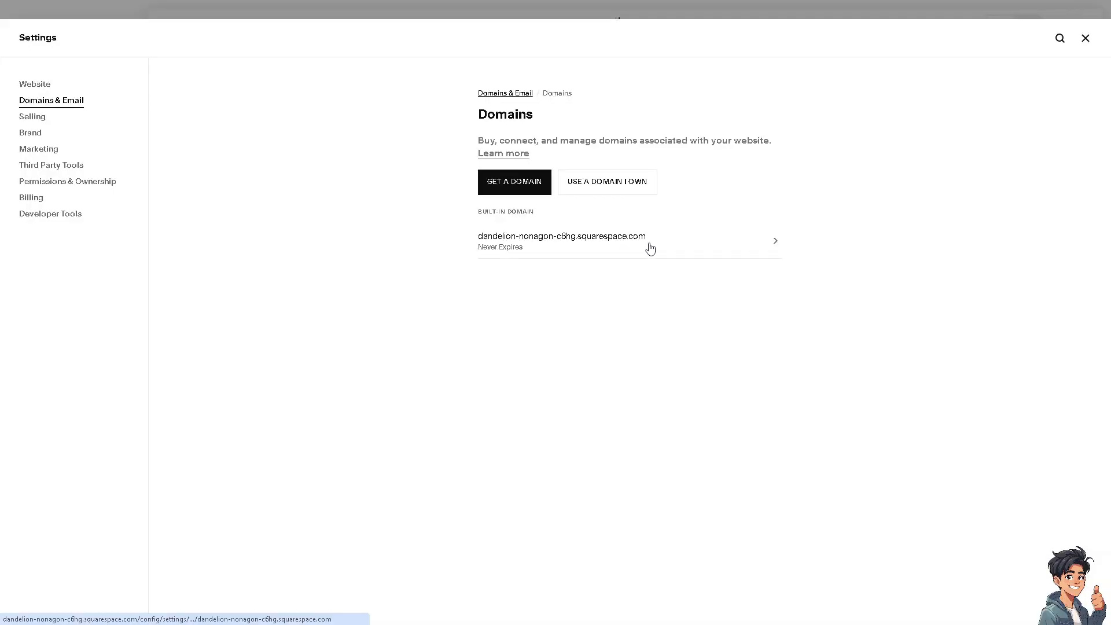
mouse_move(687, 251)
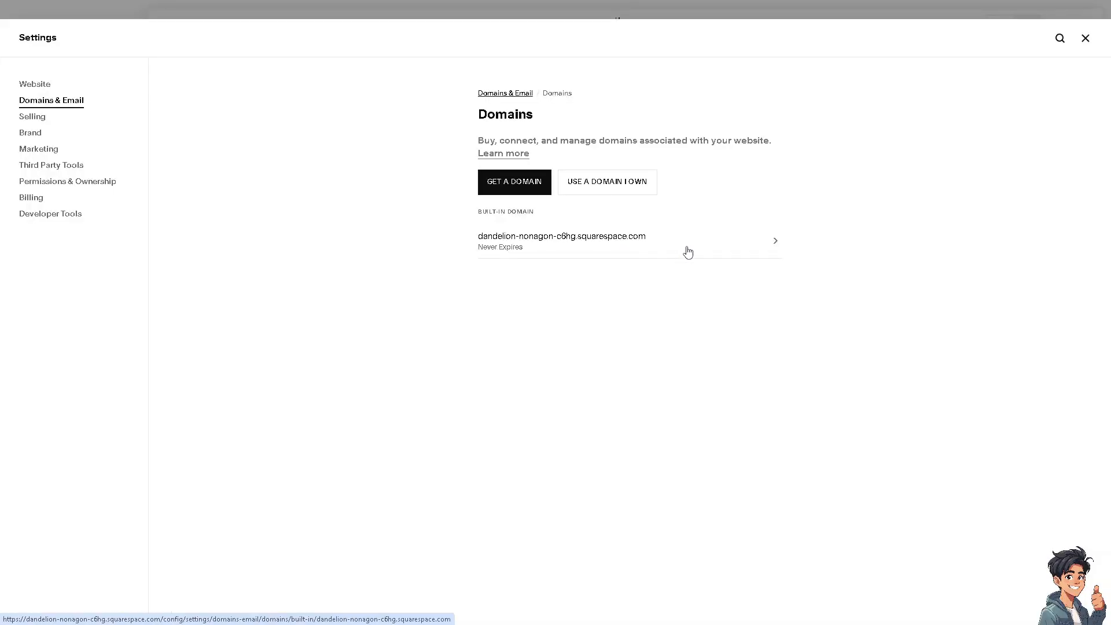
mouse_move(648, 243)
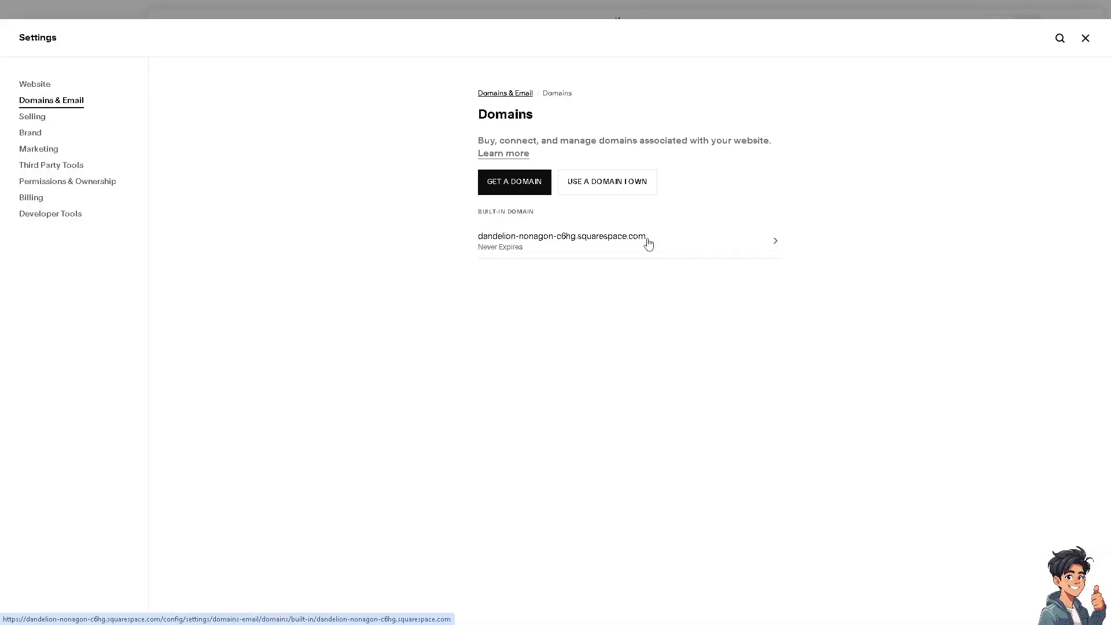
mouse_move(658, 257)
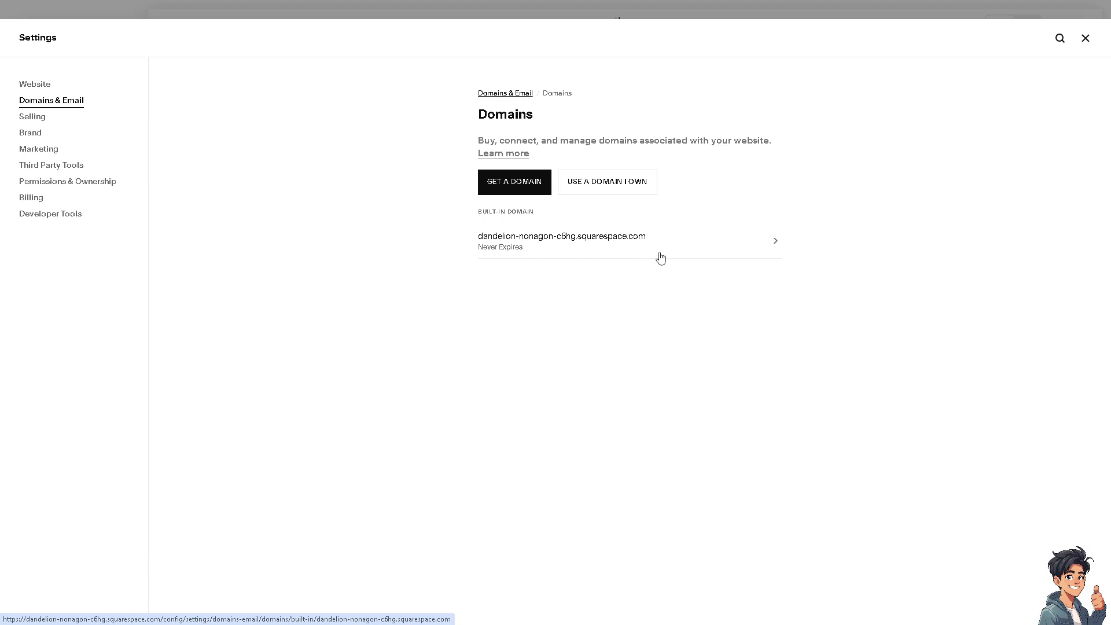
mouse_move(674, 245)
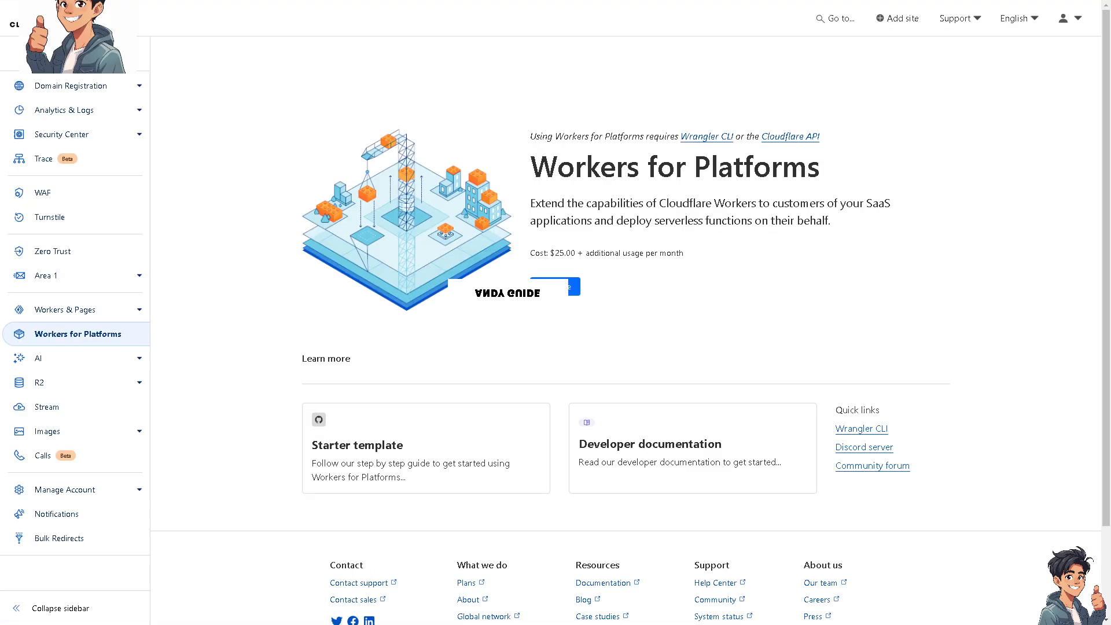
mouse_move(673, 258)
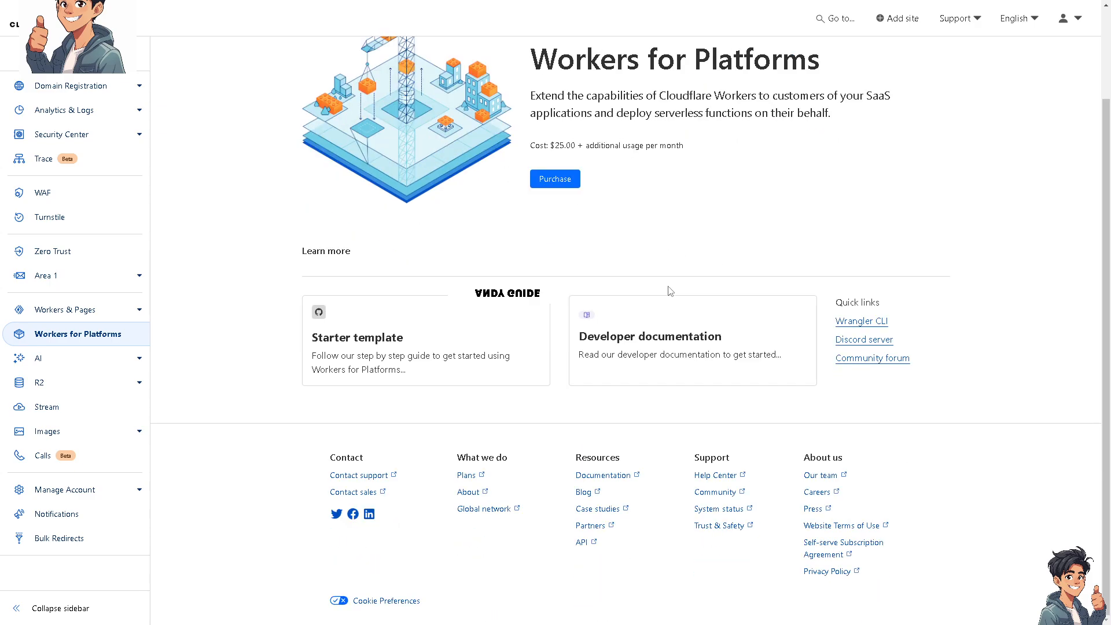
mouse_move(670, 292)
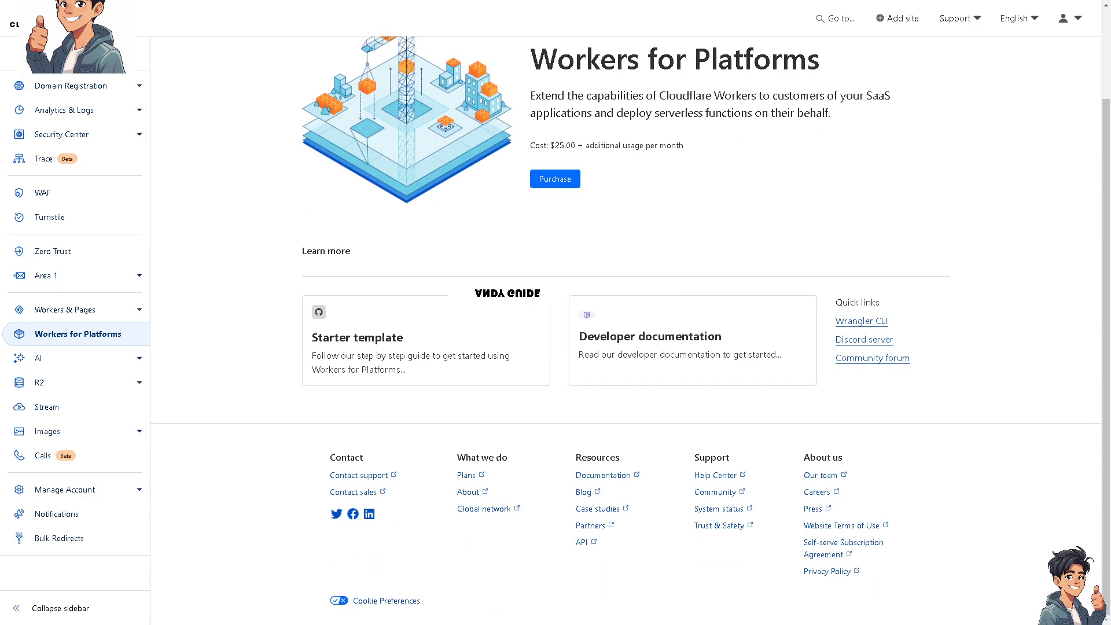